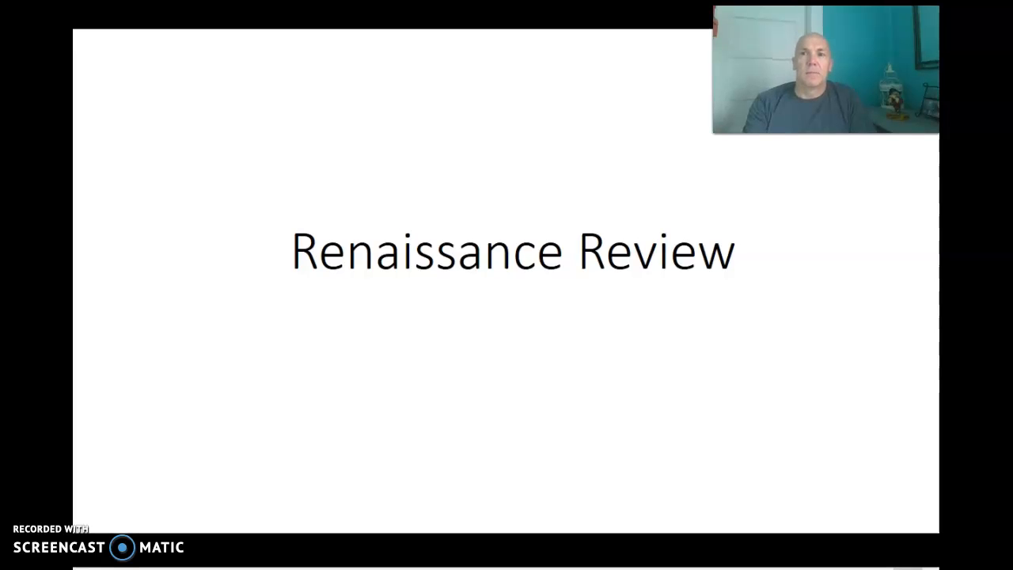
Step: Leave the Renaissance Review slideshow and bring up the GEOSPRITE contextualization document
left_click(495, 437)
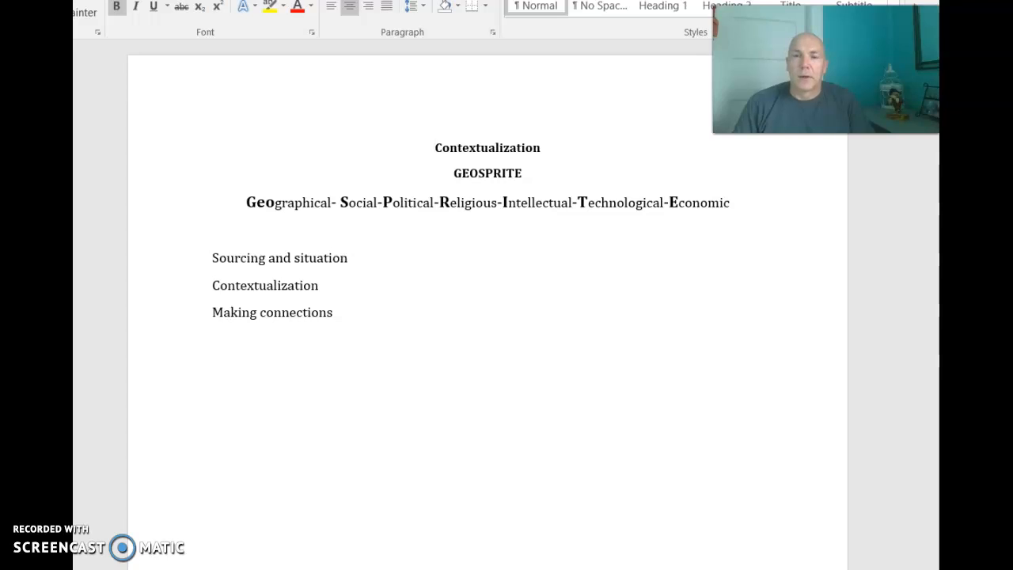
Step: Bring the My DBQ Checklist document window to the front from the taskbar
left_click(434, 148)
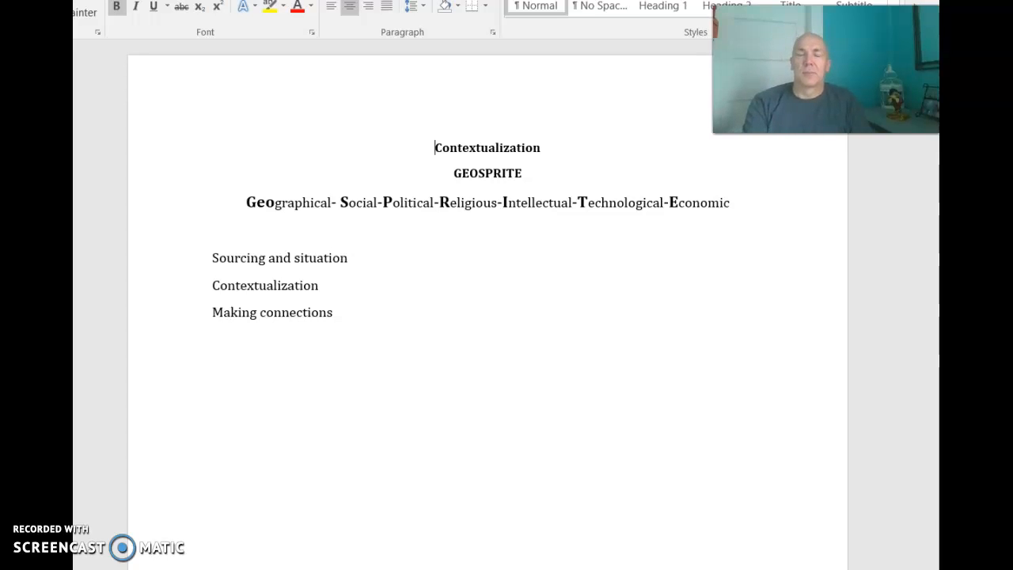
mouse_move(336, 60)
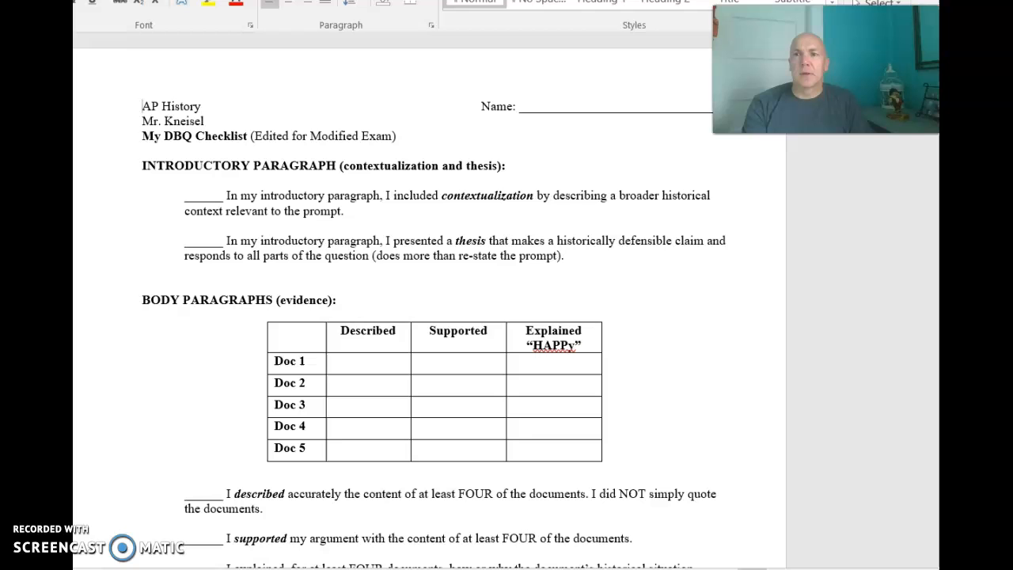
Step: Scroll the DBQ checklist from the header past the evidence table to CONCLUSION
scroll("up", 3)
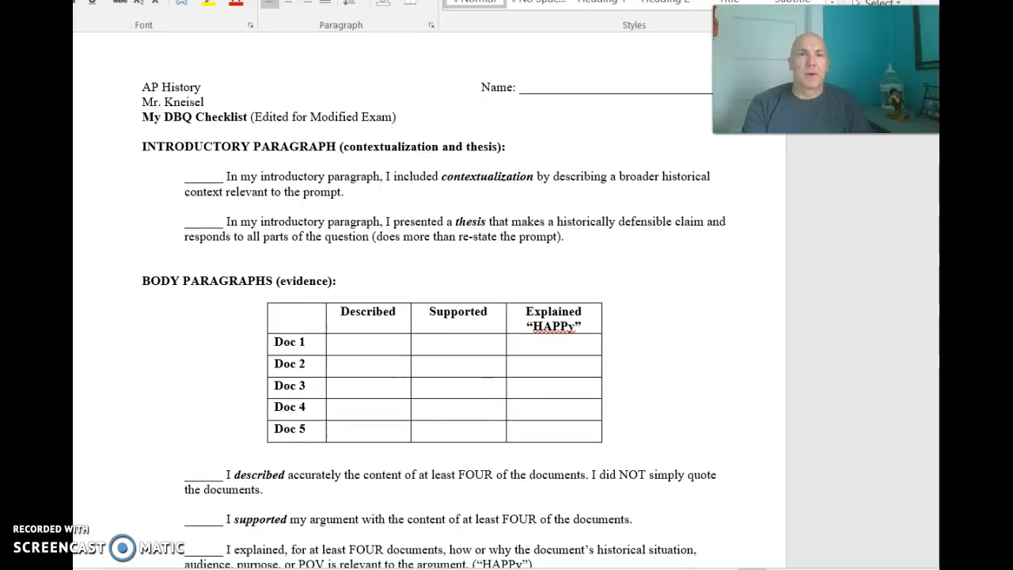
scroll("up", 3)
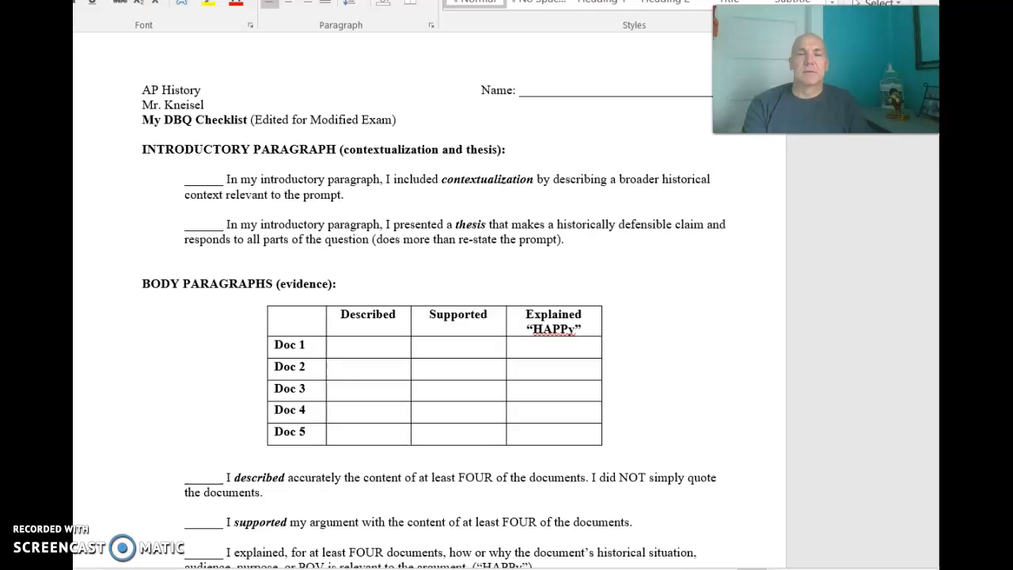
scroll("down", 3)
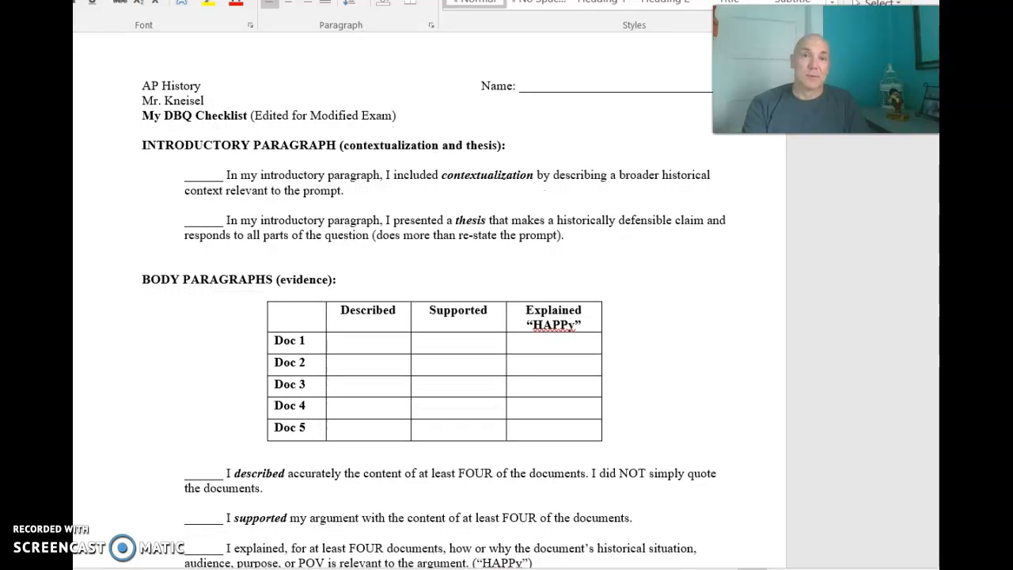
scroll("up", 3)
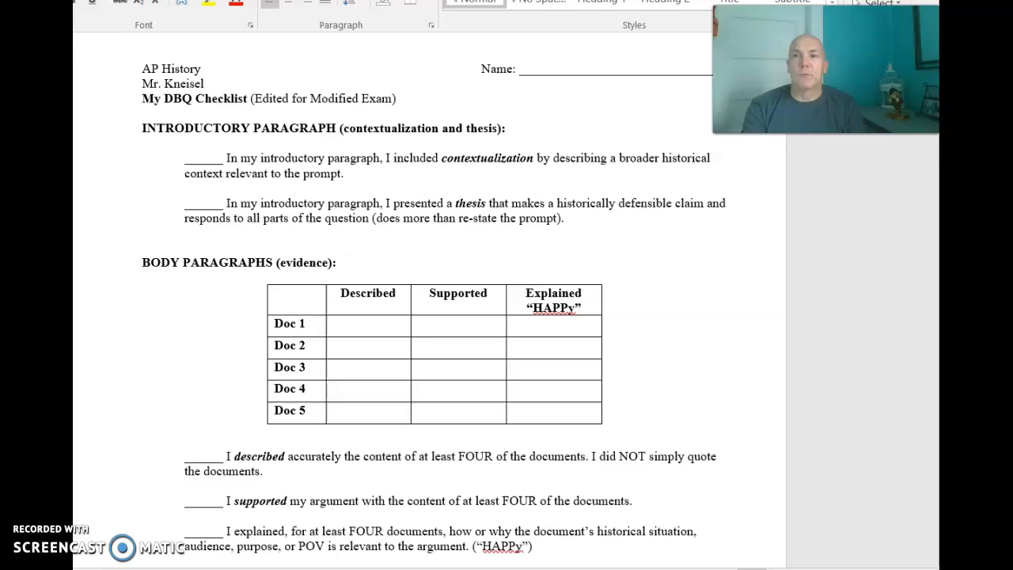
scroll("down", 3)
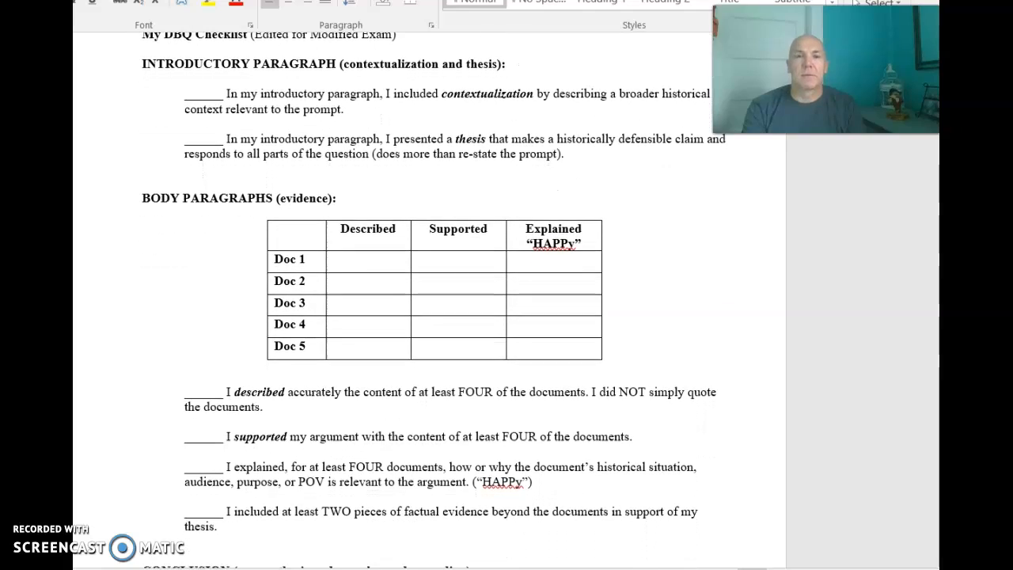
scroll("down", 3)
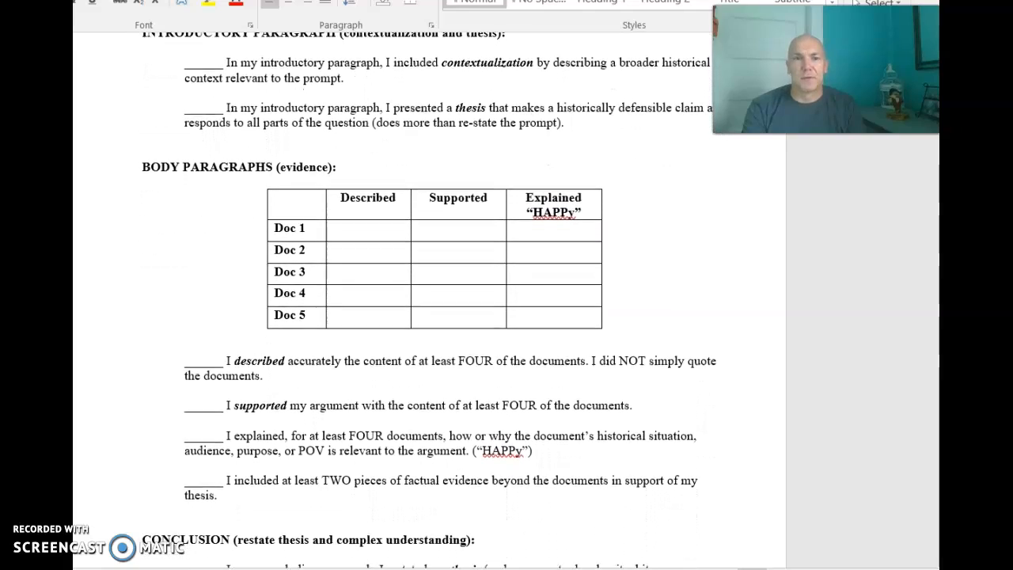
scroll("down", 3)
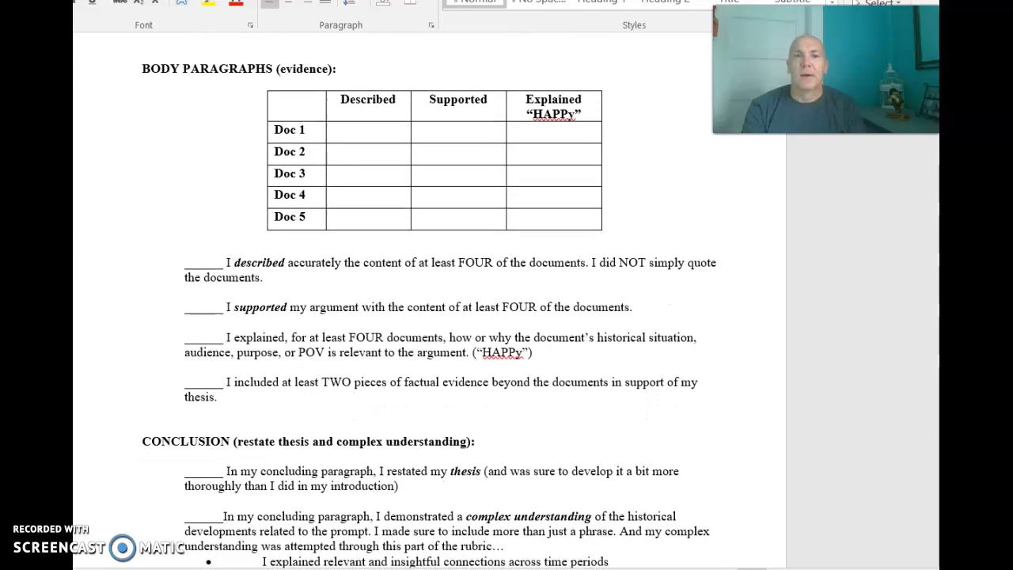
scroll("up", 3)
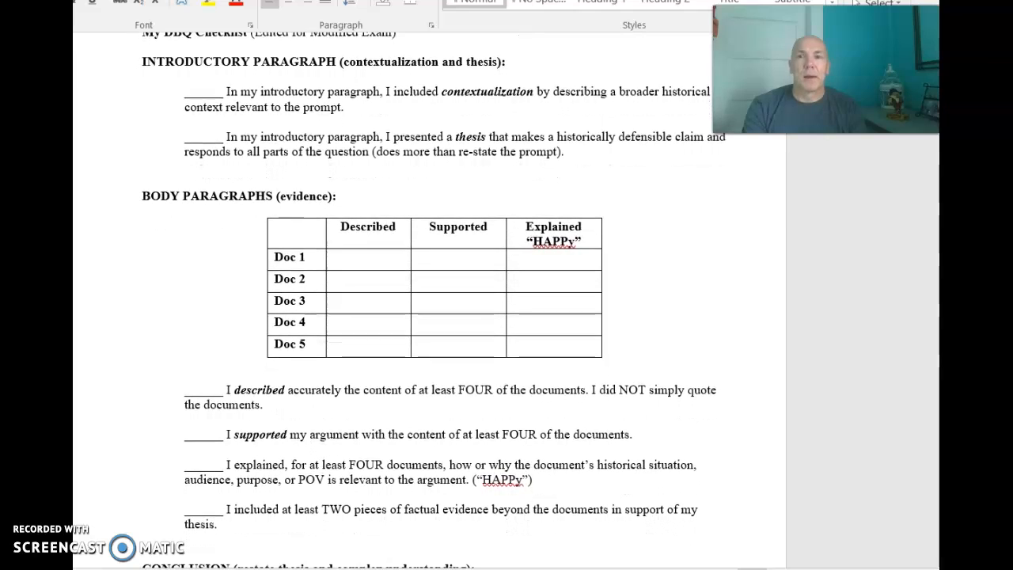
scroll("down", 3)
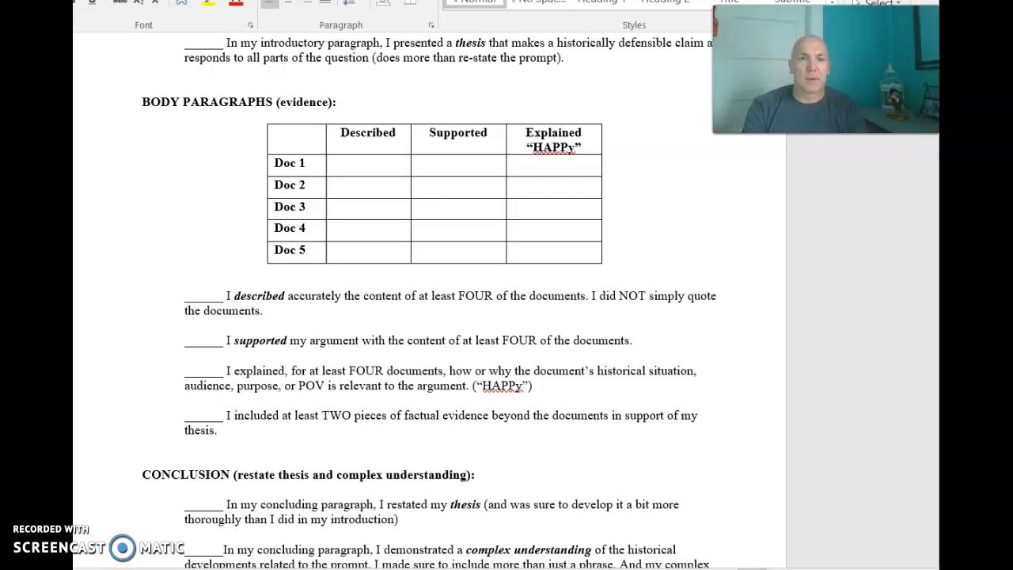
scroll("down", 3)
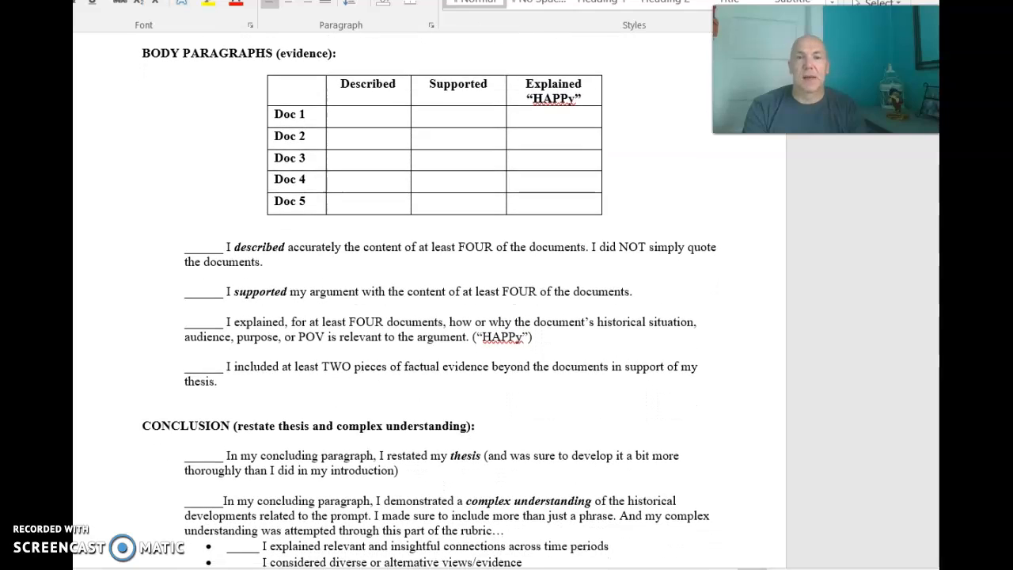
scroll("down", 3)
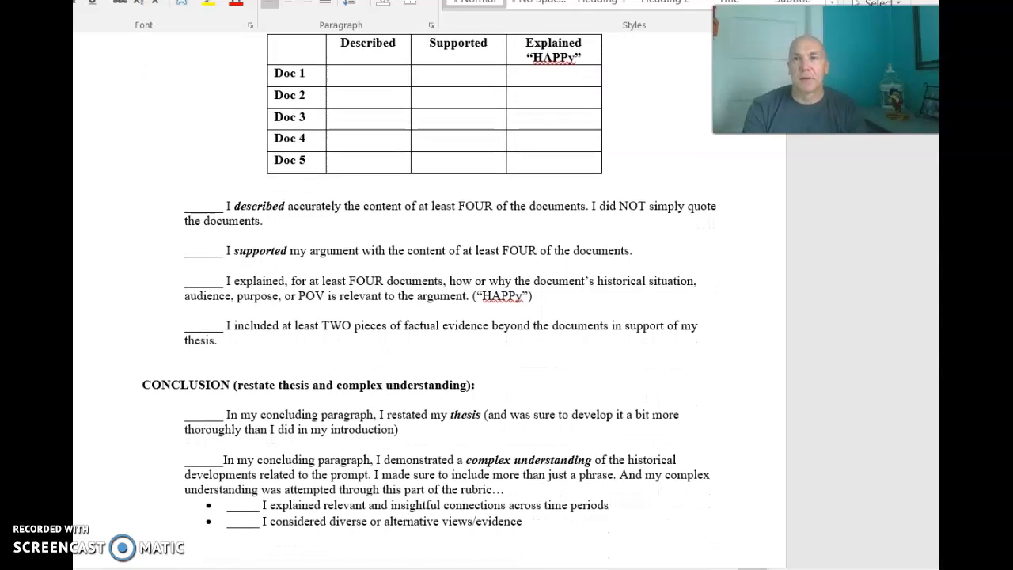
scroll("up", 3)
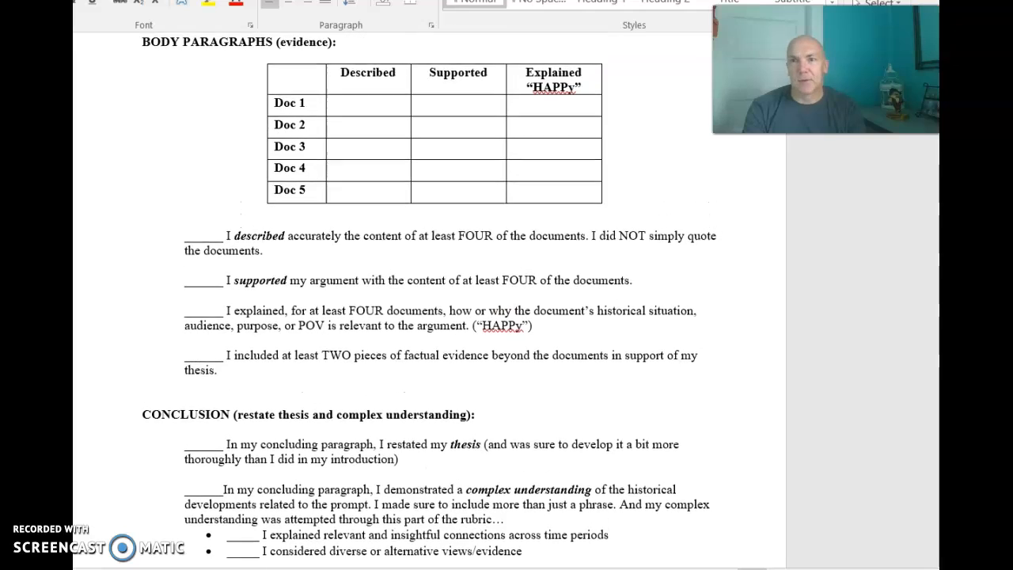
scroll("up", 3)
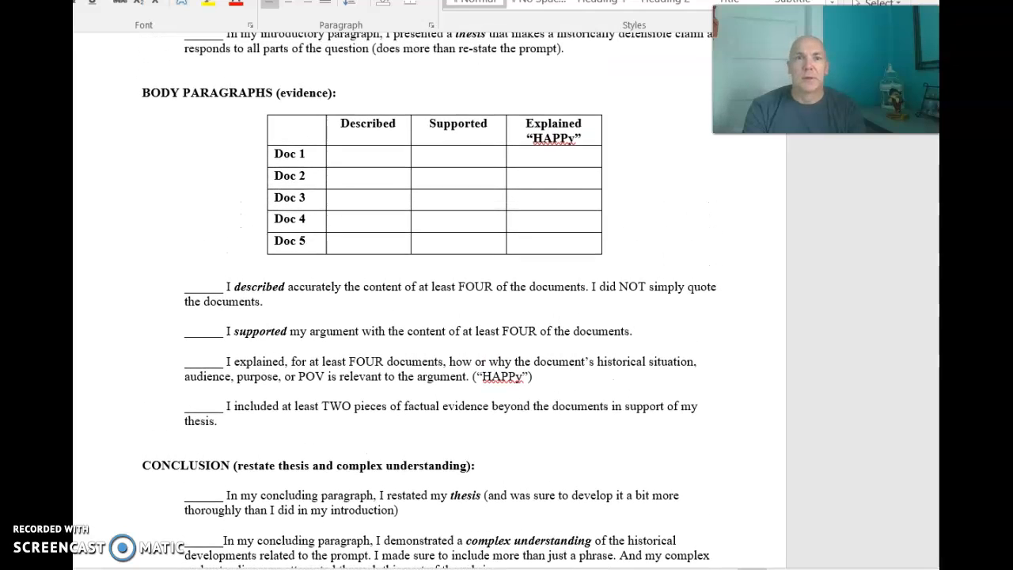
scroll("down", 3)
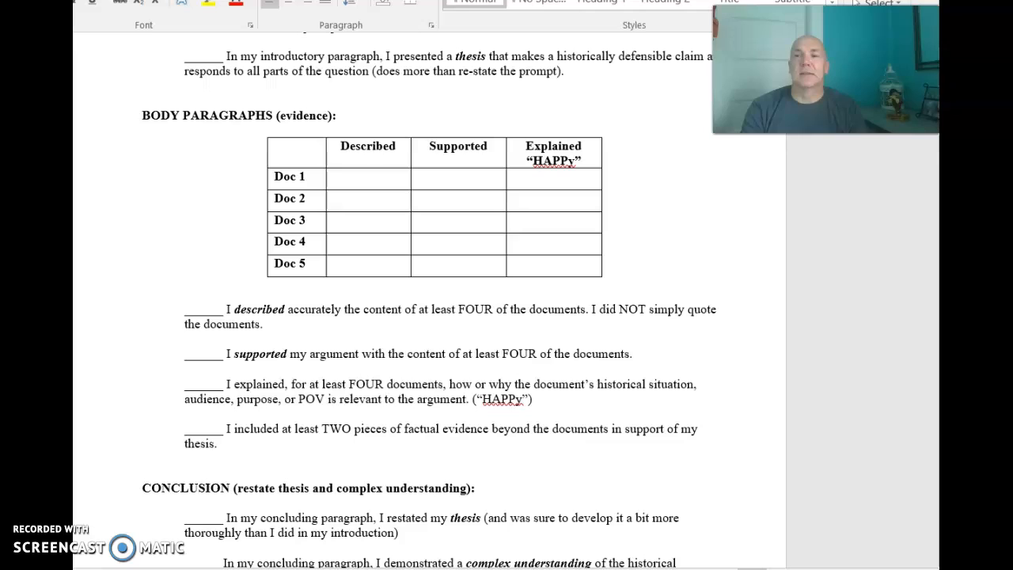